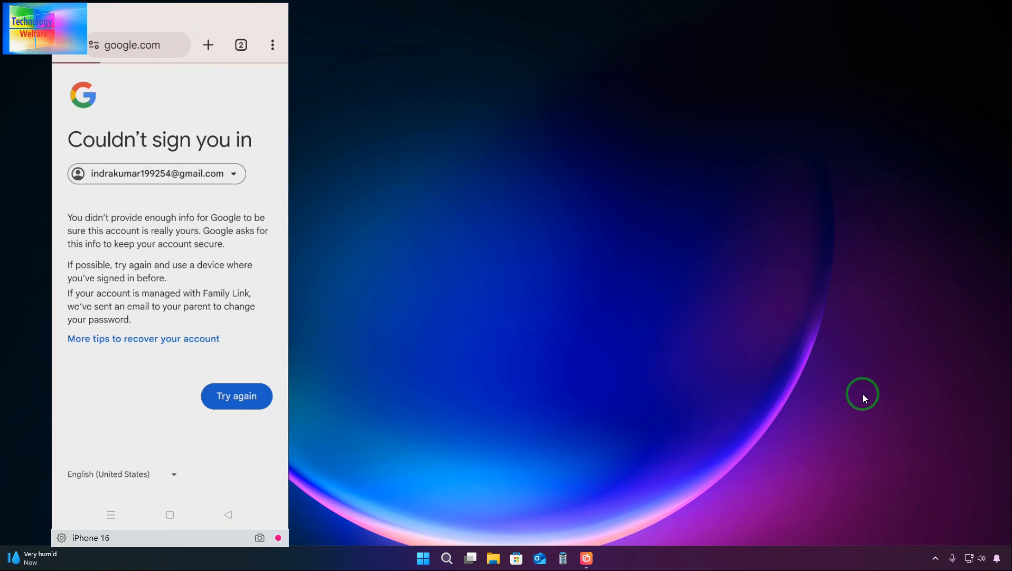
Step: Retry the failed sign-in and start signing in from the Google homepage
click(236, 395)
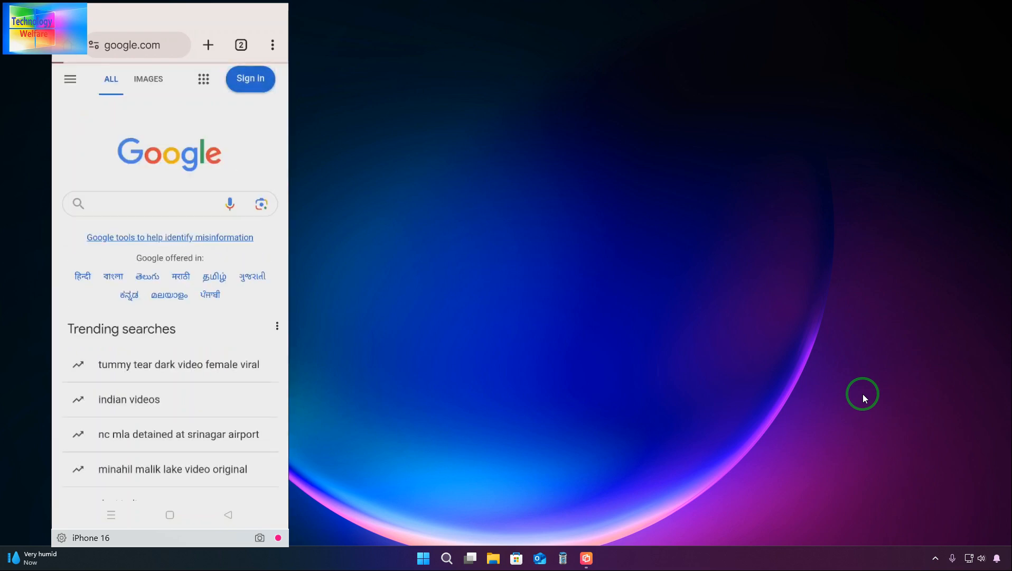
click(250, 78)
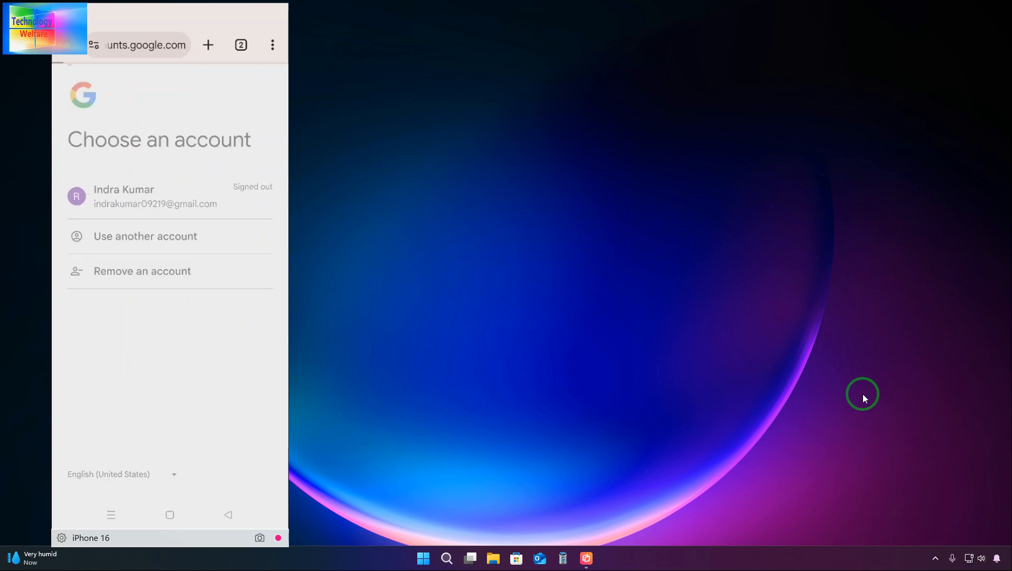
Step: Choose another account, skip Chrome sign-in and submit the suggested email address
click(145, 235)
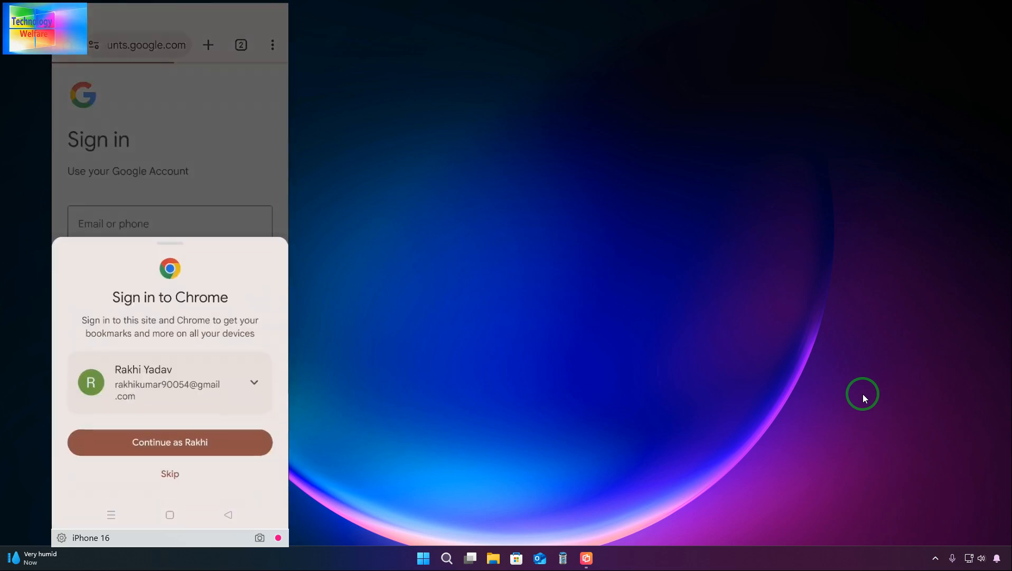
click(170, 474)
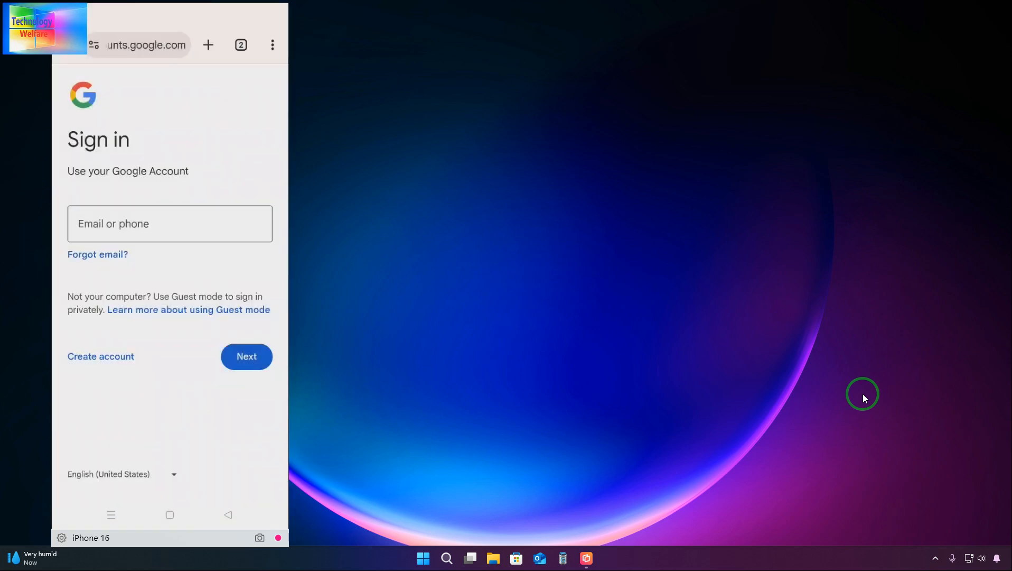
click(170, 223)
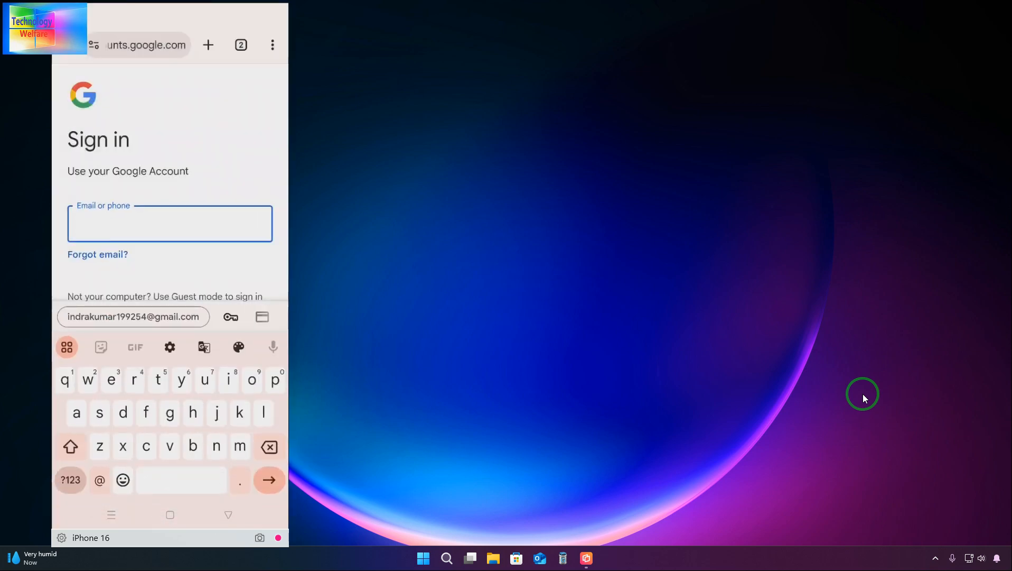
click(132, 316)
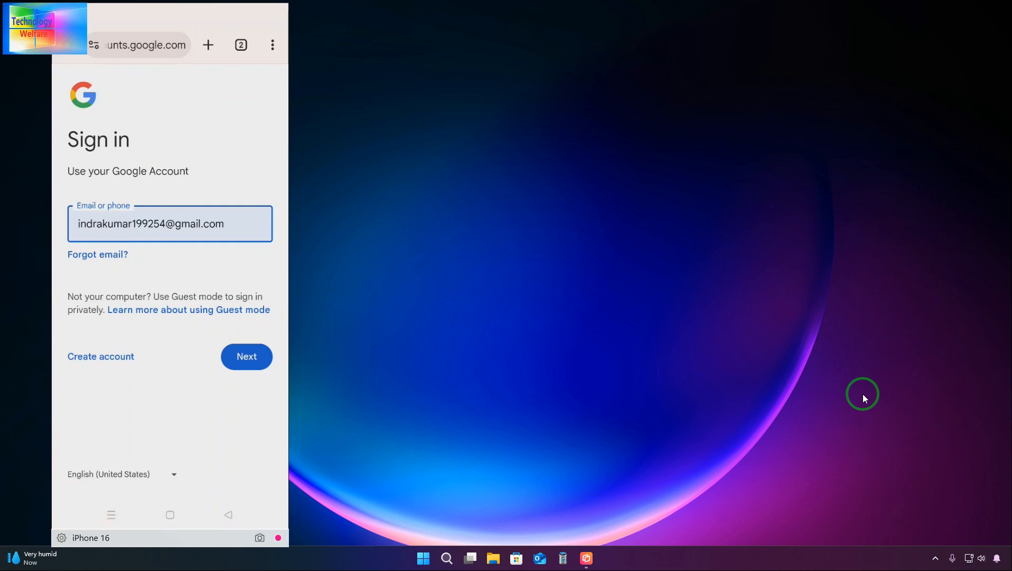
click(247, 356)
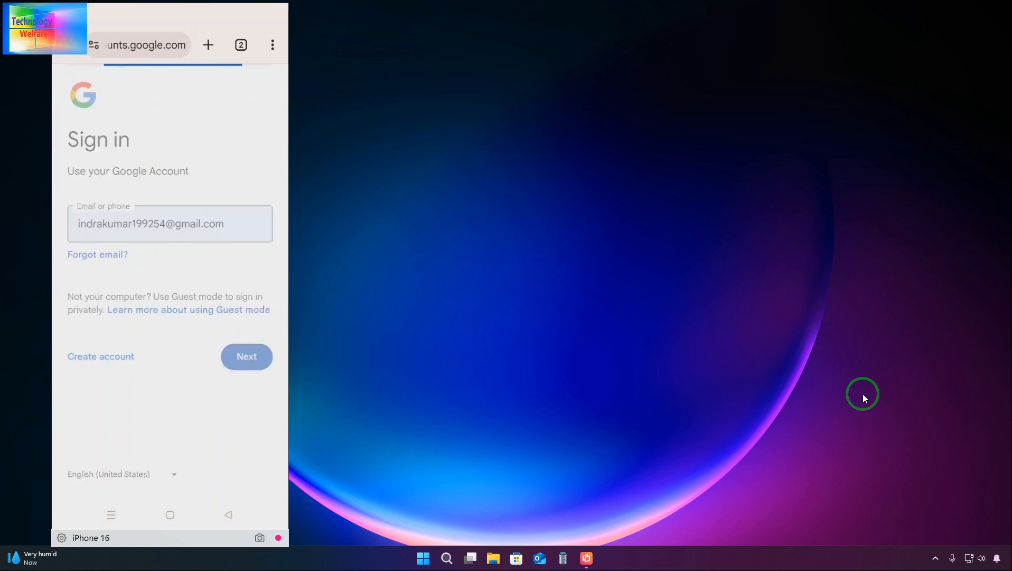
Step: From the password step, begin recovering the forgotten password
click(246, 356)
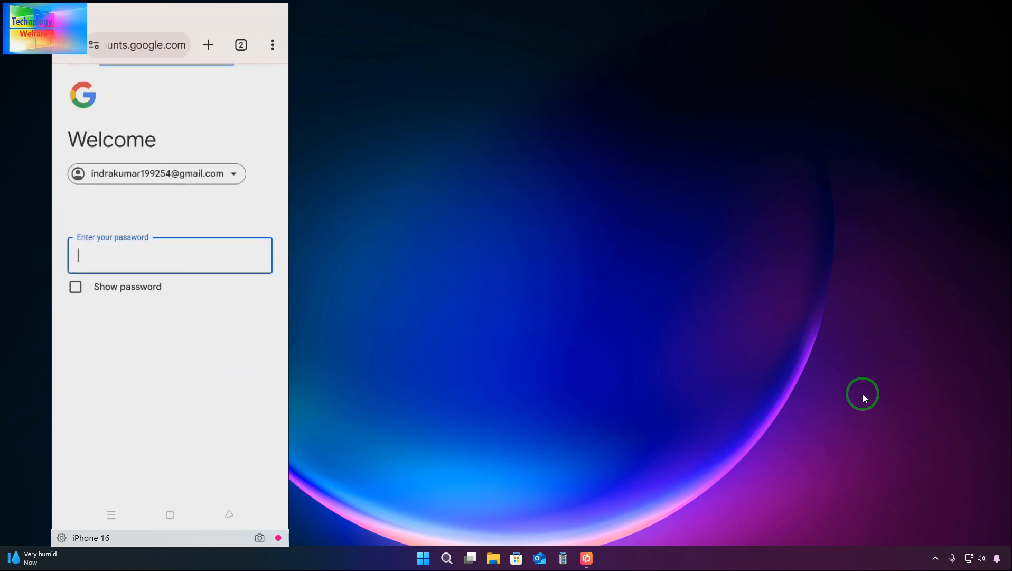
click(169, 255)
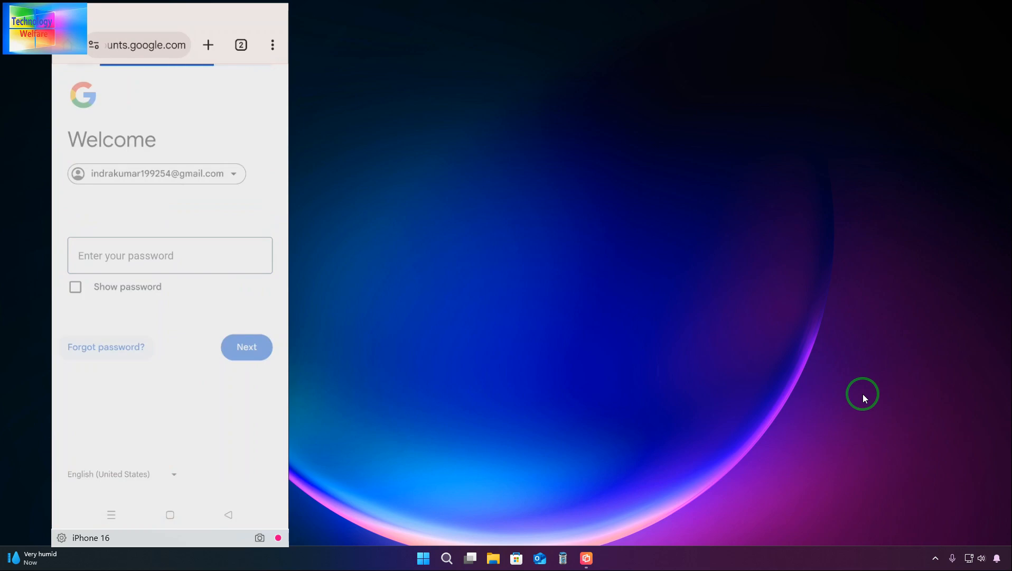
click(246, 346)
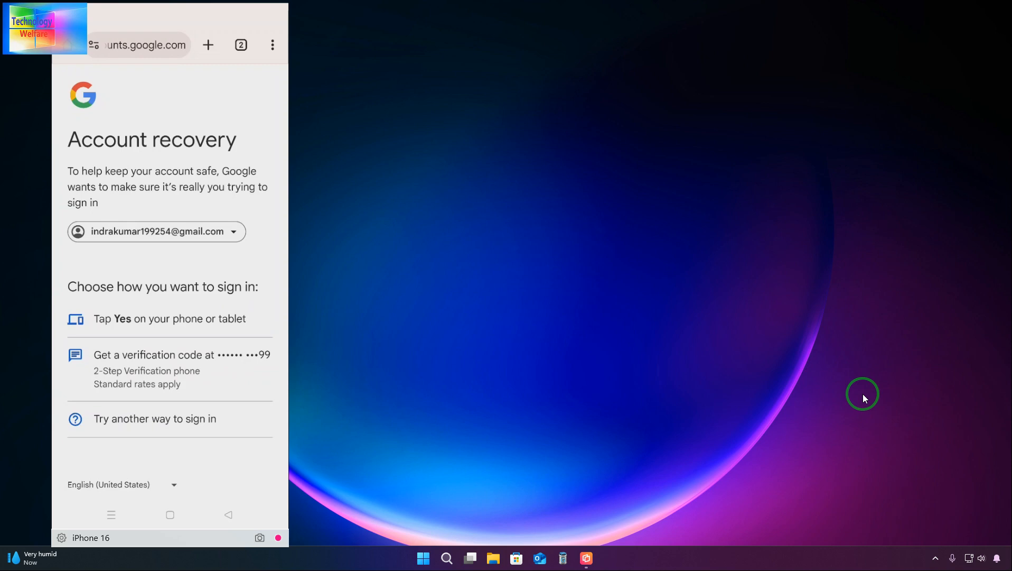
Step: On the Account recovery page, choose to try another way to sign in
scroll(down, 3)
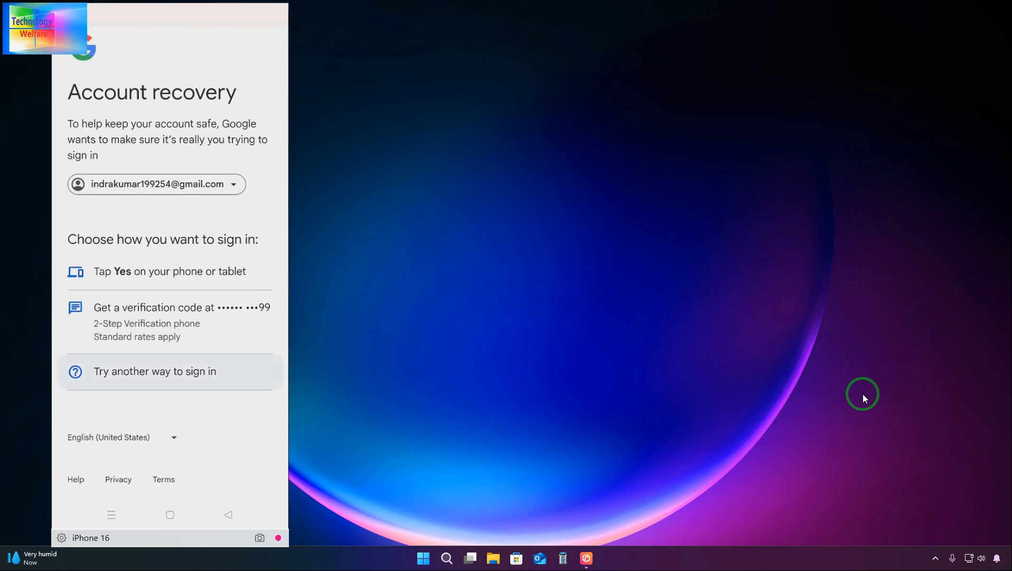
click(155, 371)
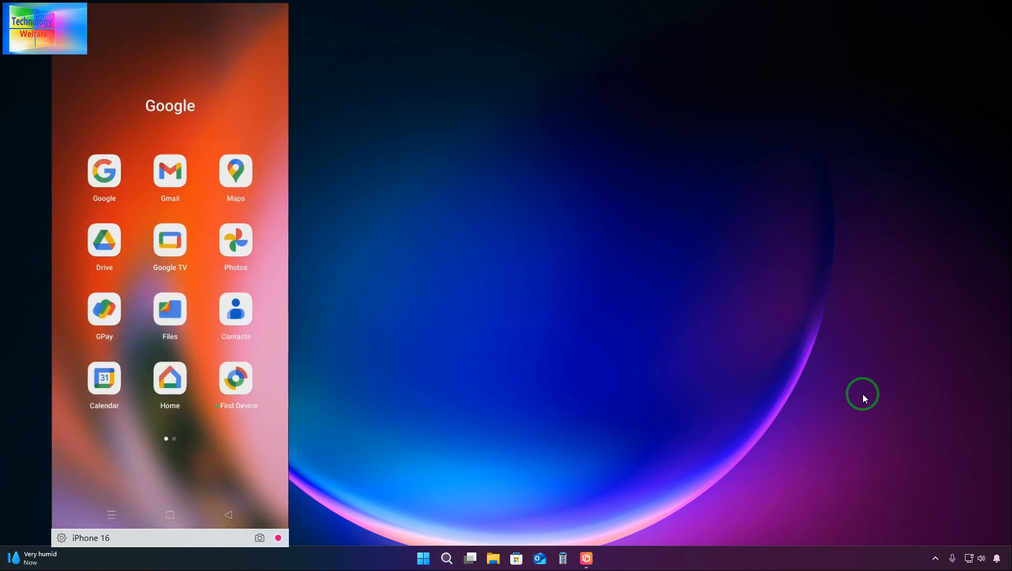
Step: View the Google app's permissions in App info, then reach its Open by default settings
click(103, 170)
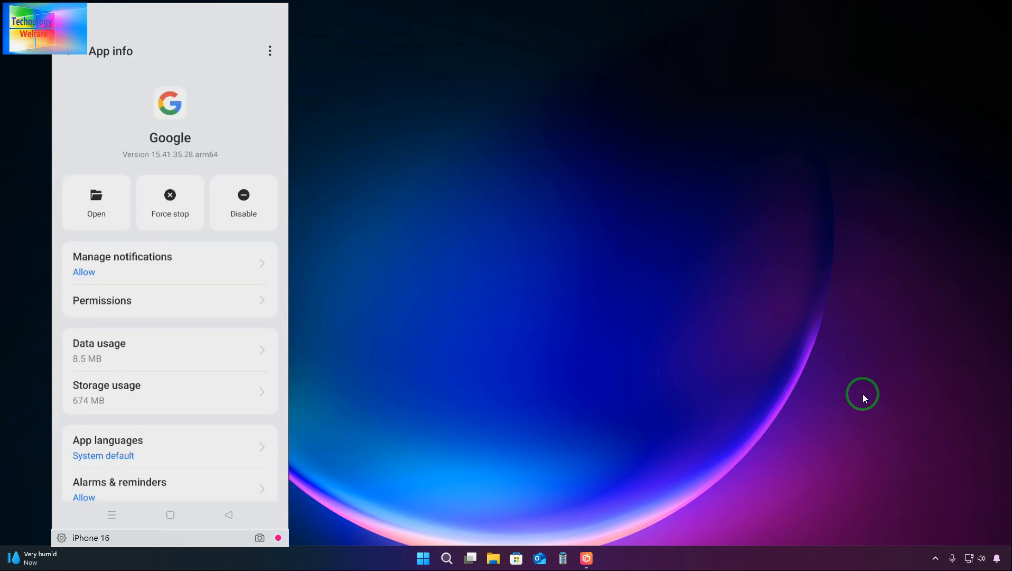
click(102, 300)
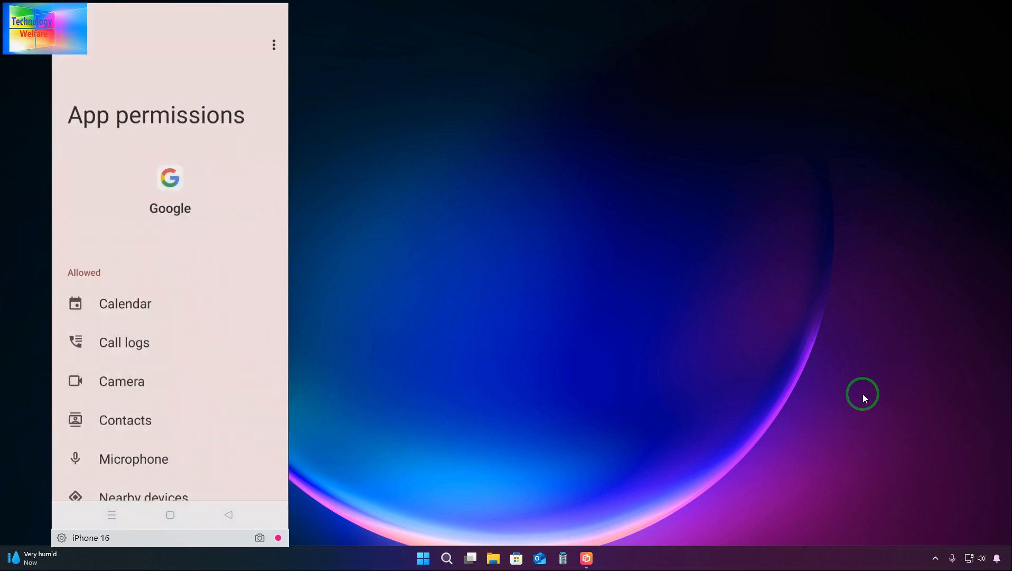
scroll(down, 3)
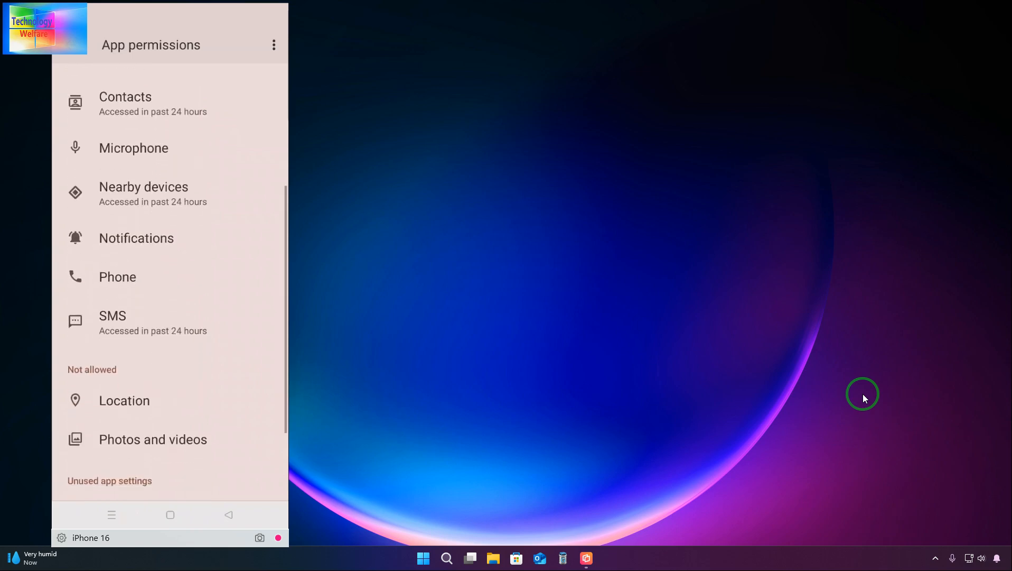
click(123, 401)
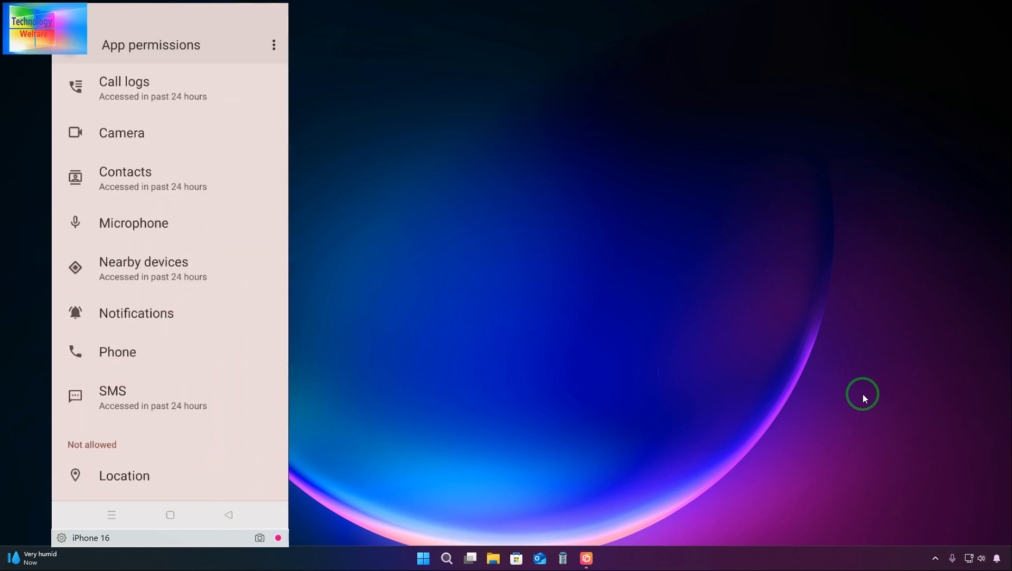
click(228, 515)
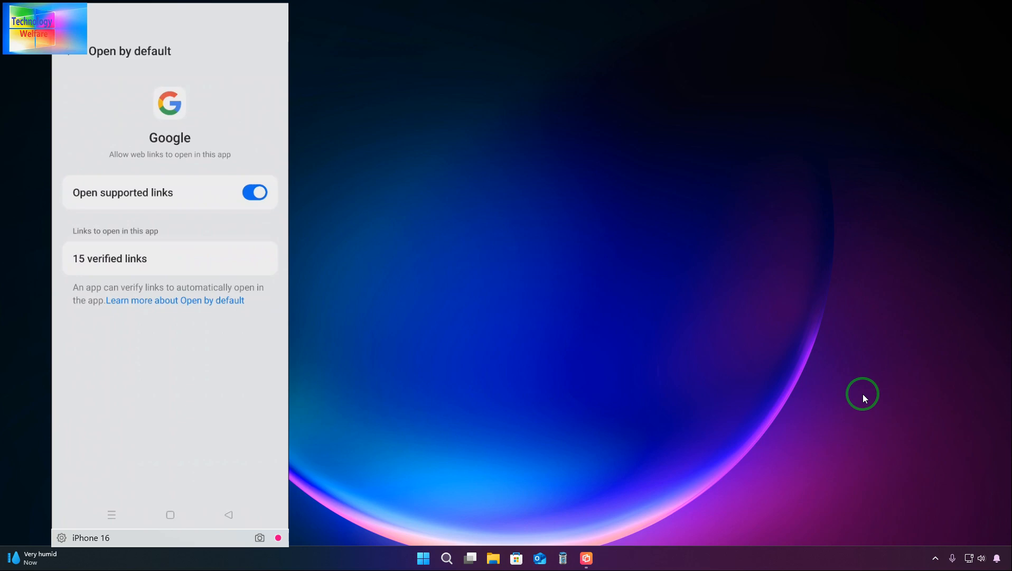
Step: Switch off Open supported links for the Google app and return home
click(253, 192)
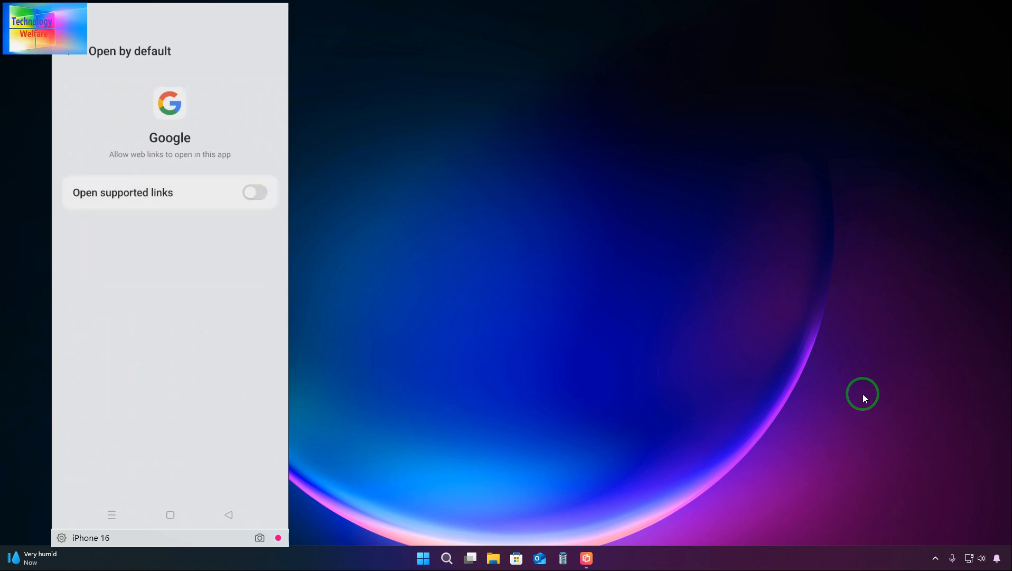
click(228, 515)
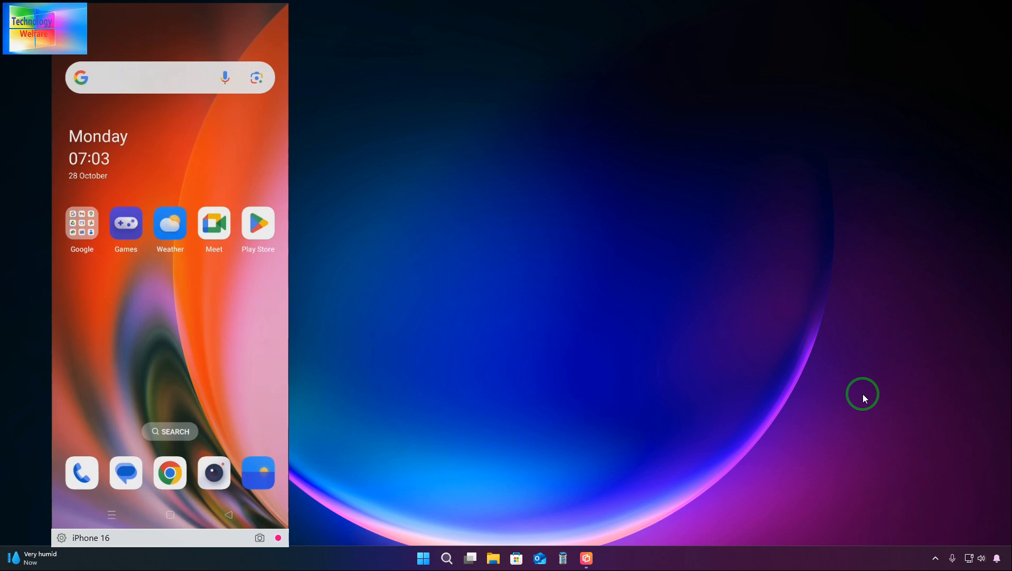
Step: Set Chrome's location permission to Don't allow, confirming the warning
click(170, 472)
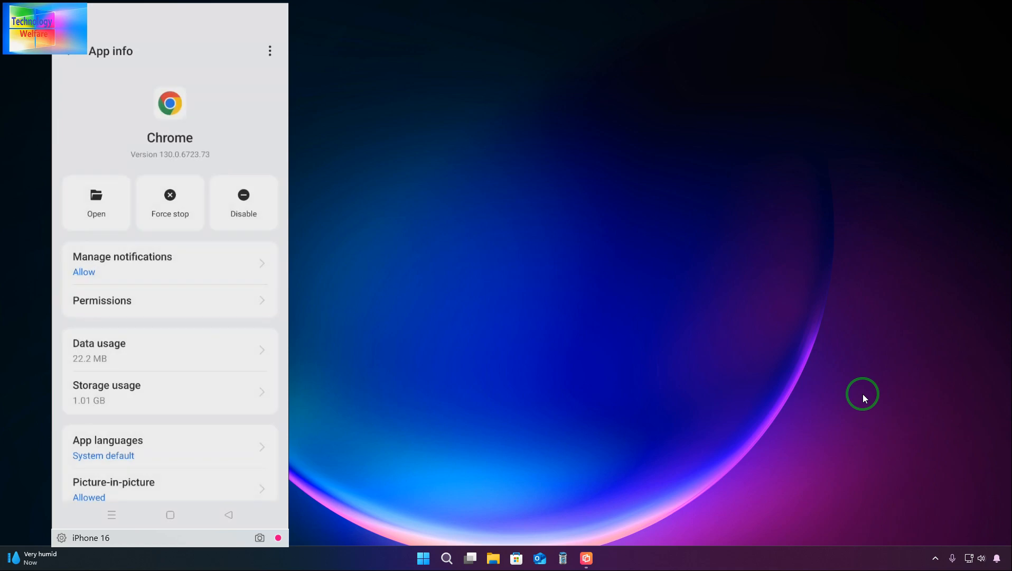
click(103, 300)
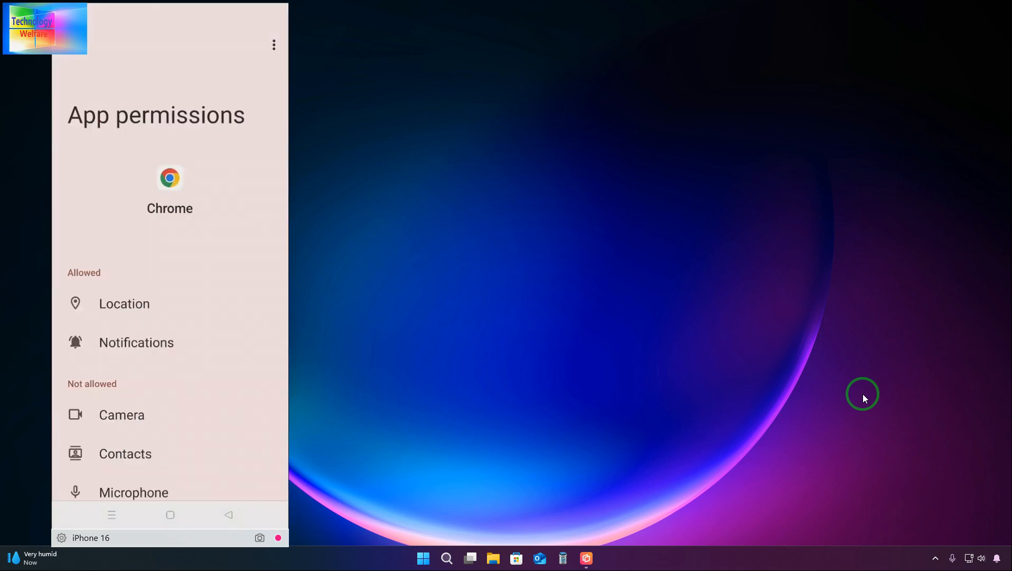
click(124, 303)
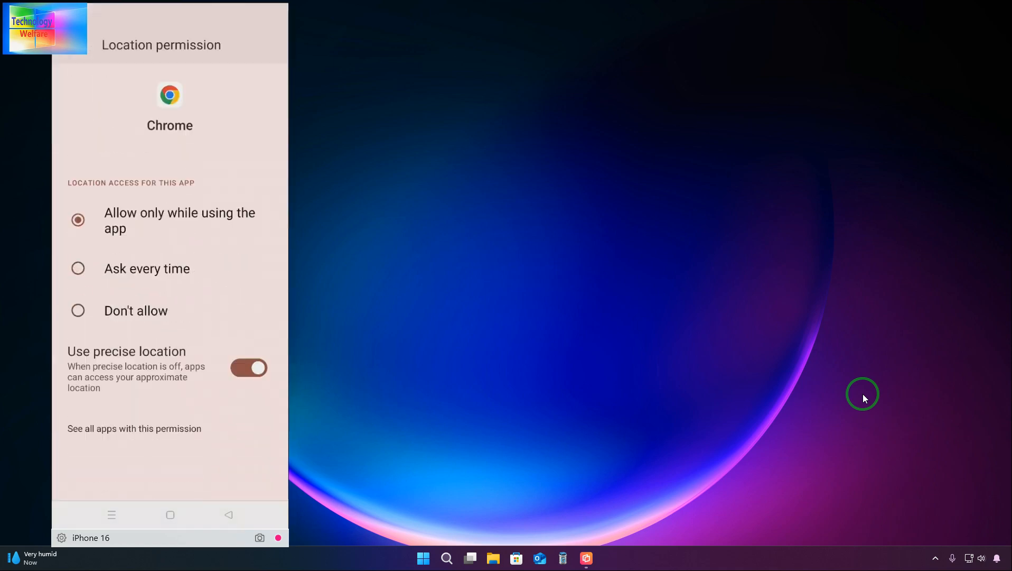
click(77, 310)
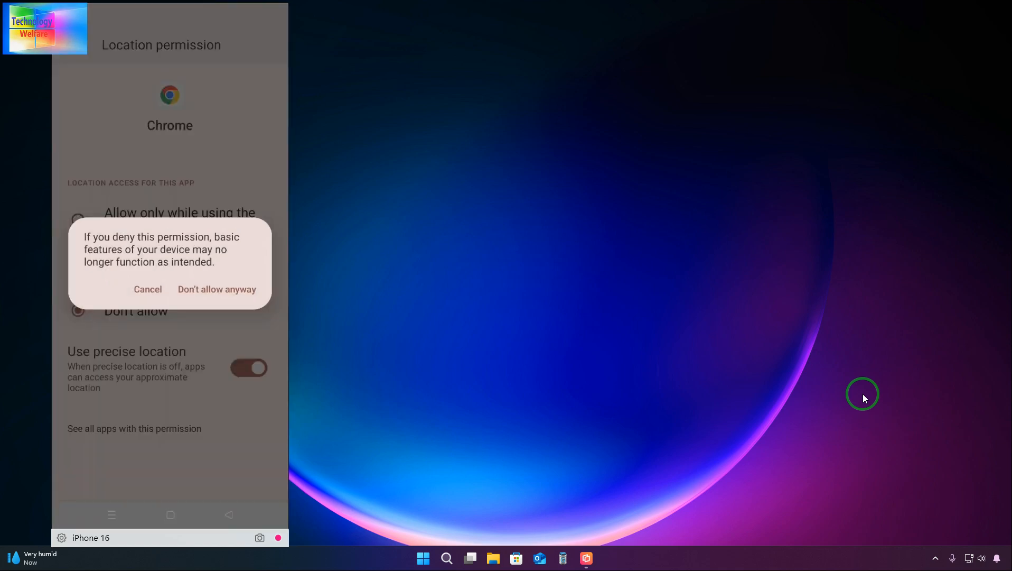
click(217, 289)
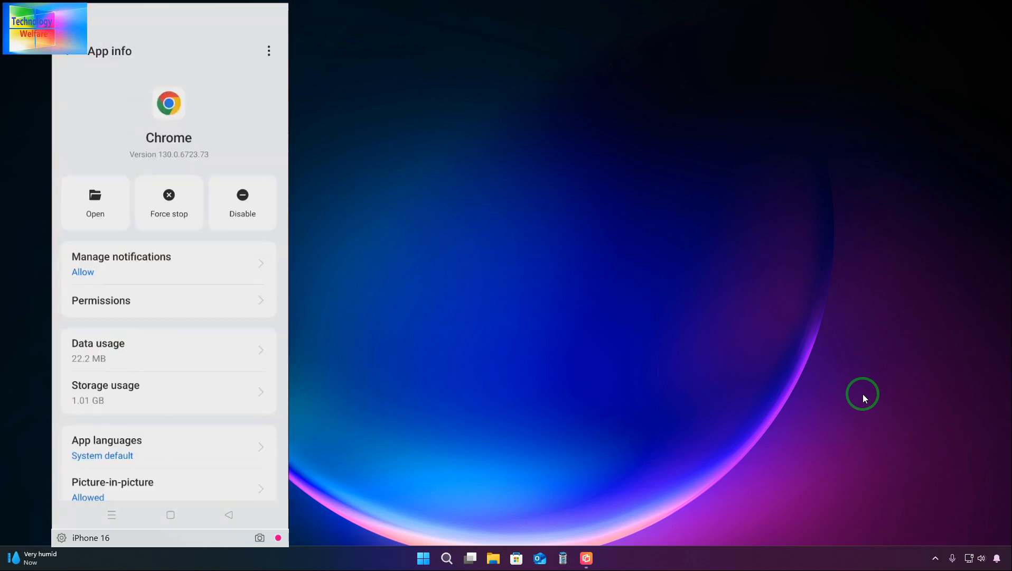
Step: Switch off Open supported links for Chrome in its Open by default settings
scroll(down, 3)
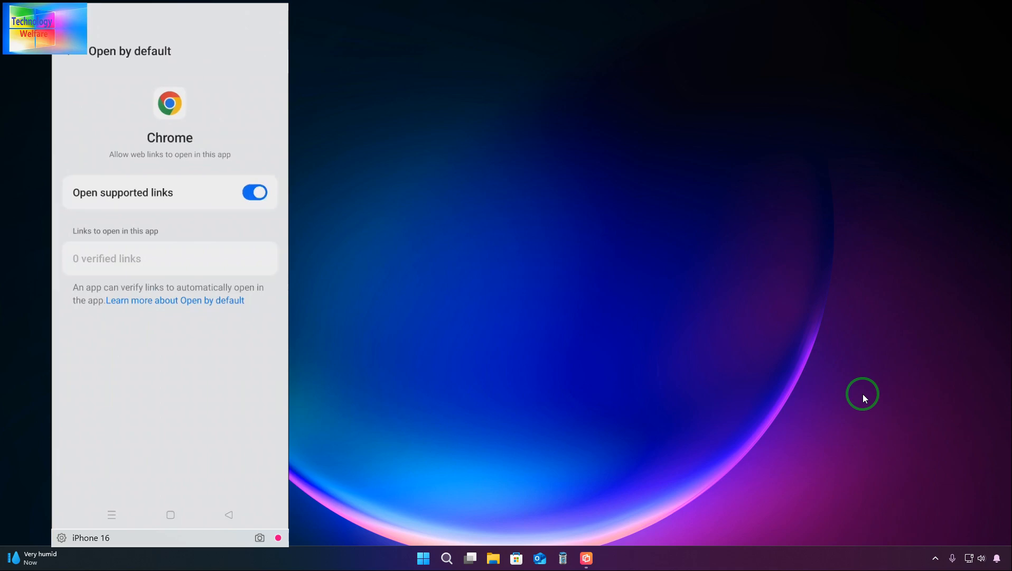
click(255, 192)
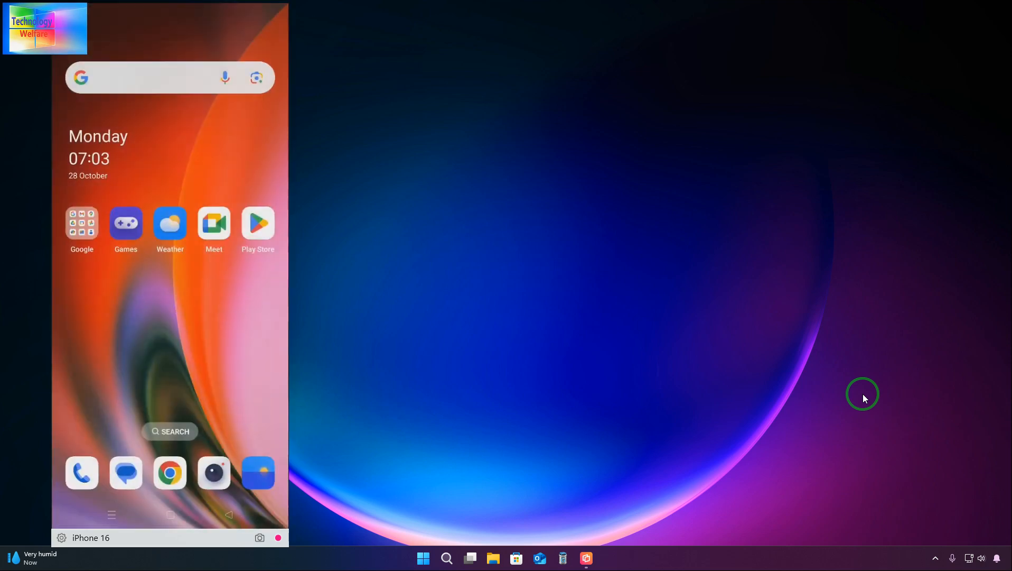
Step: Launch Dolphin Browser from its Play Store listing and reach the password field
click(257, 223)
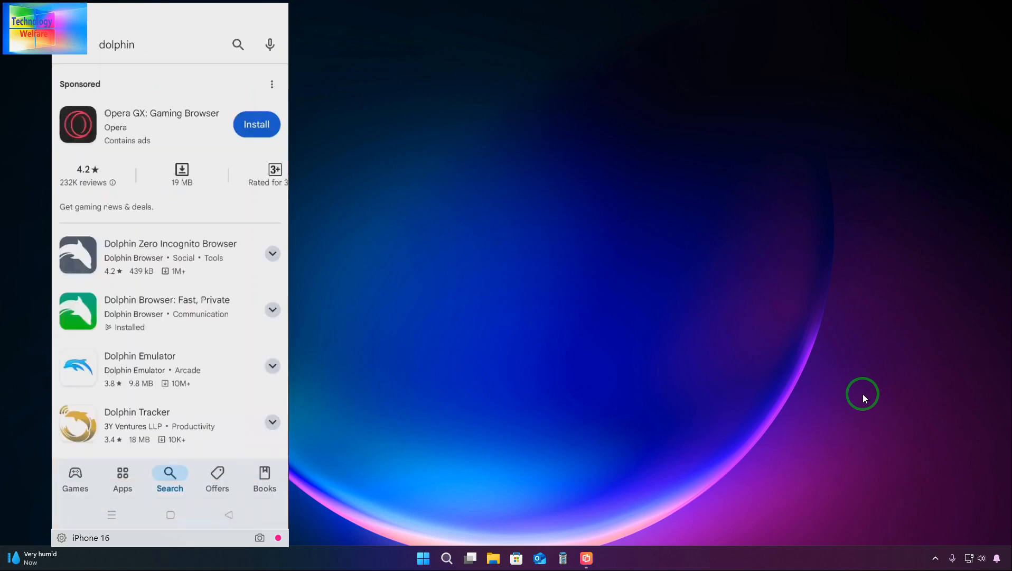
click(167, 299)
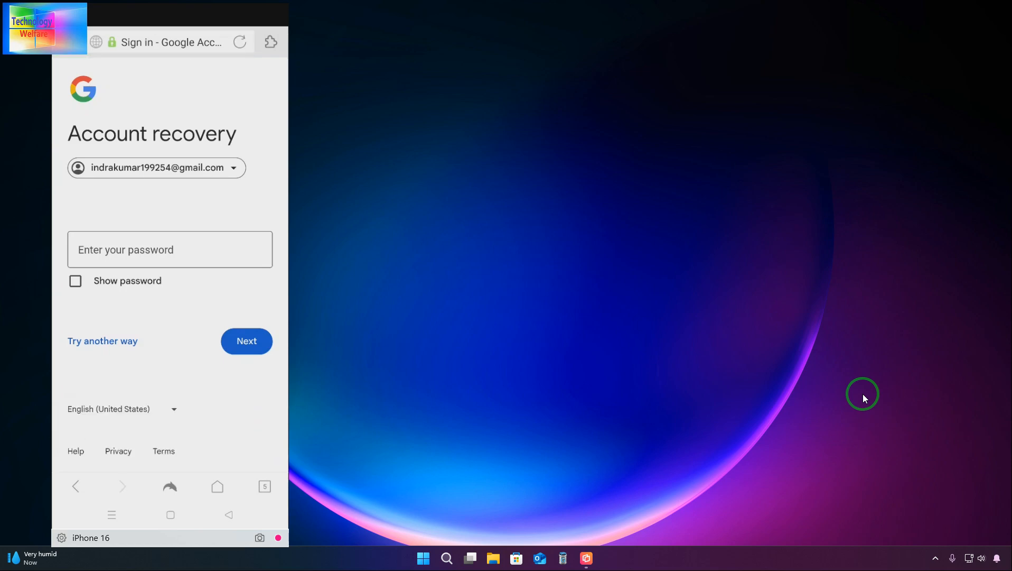
click(170, 249)
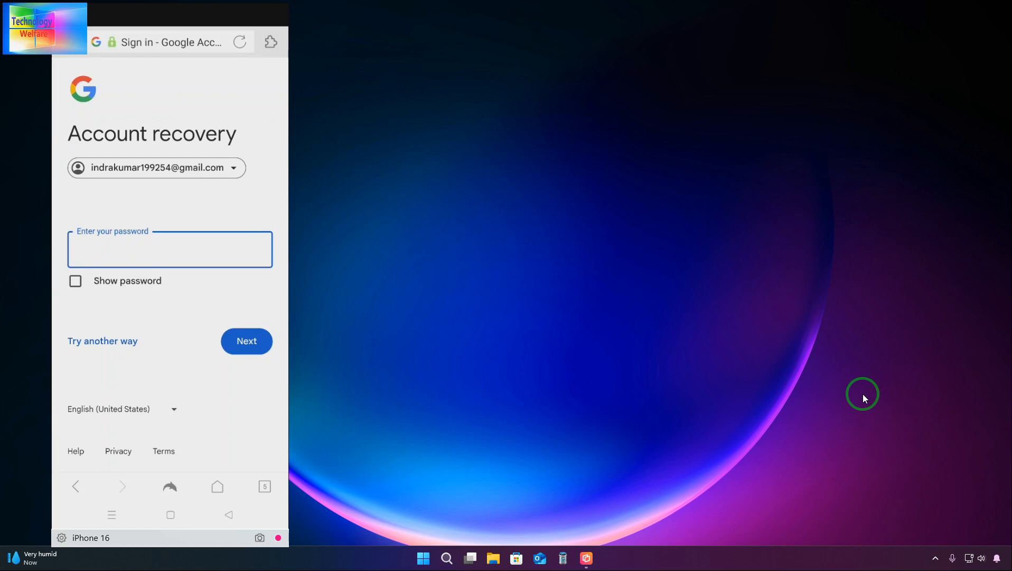
click(169, 249)
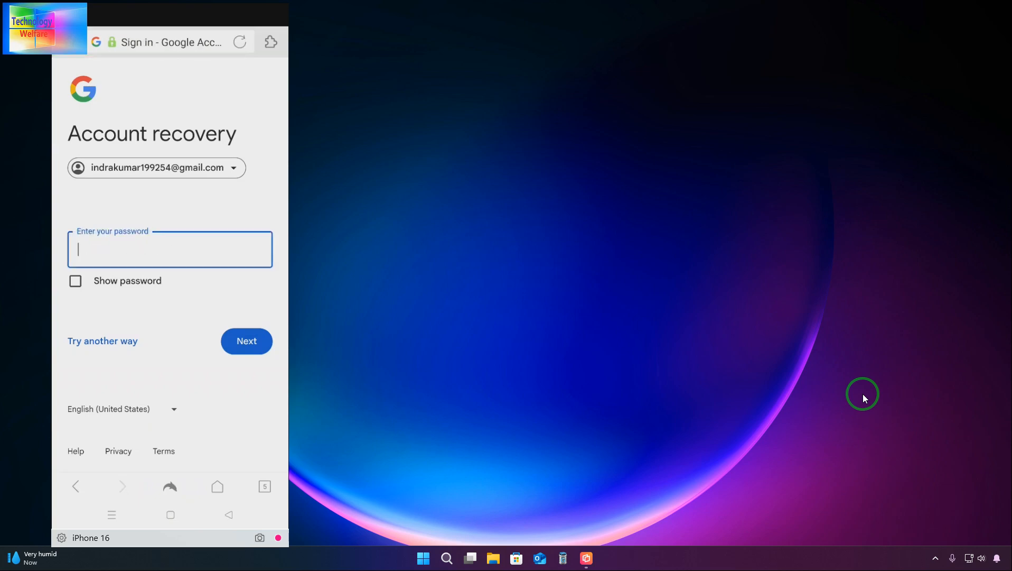
Step: Return to the email sign-in page, enter 'in' and pick the suggestion
click(246, 341)
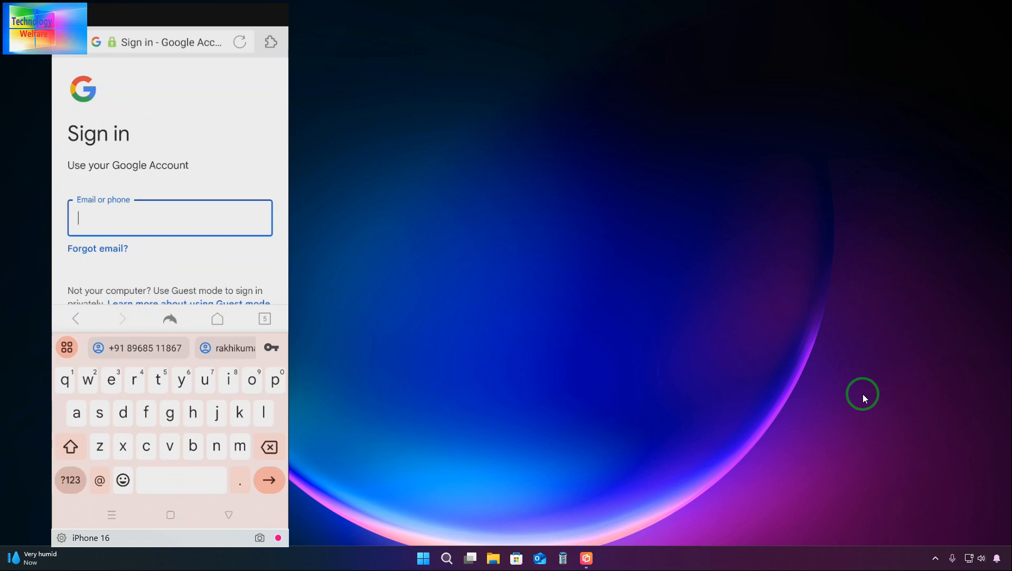
text(in)
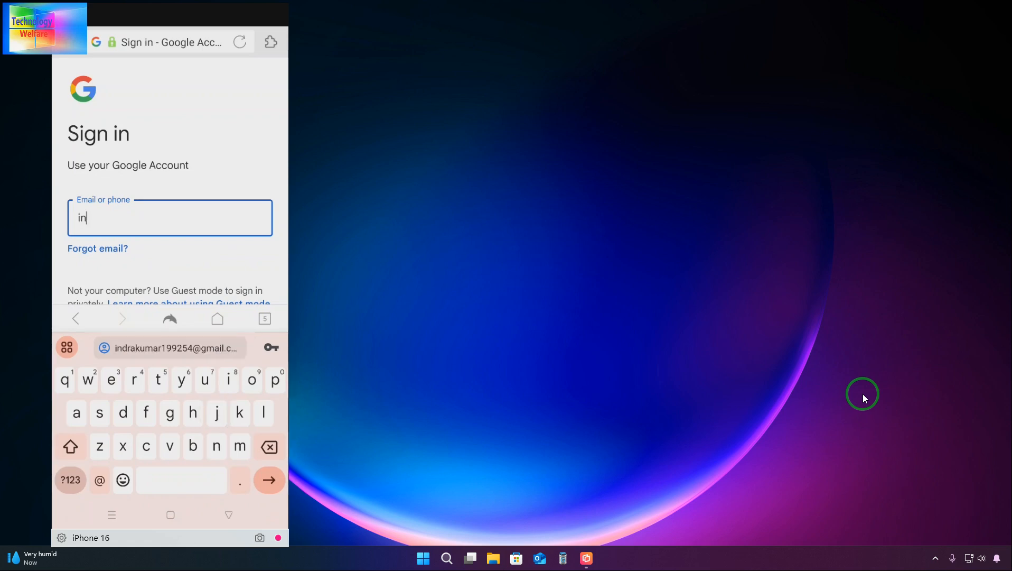
click(169, 347)
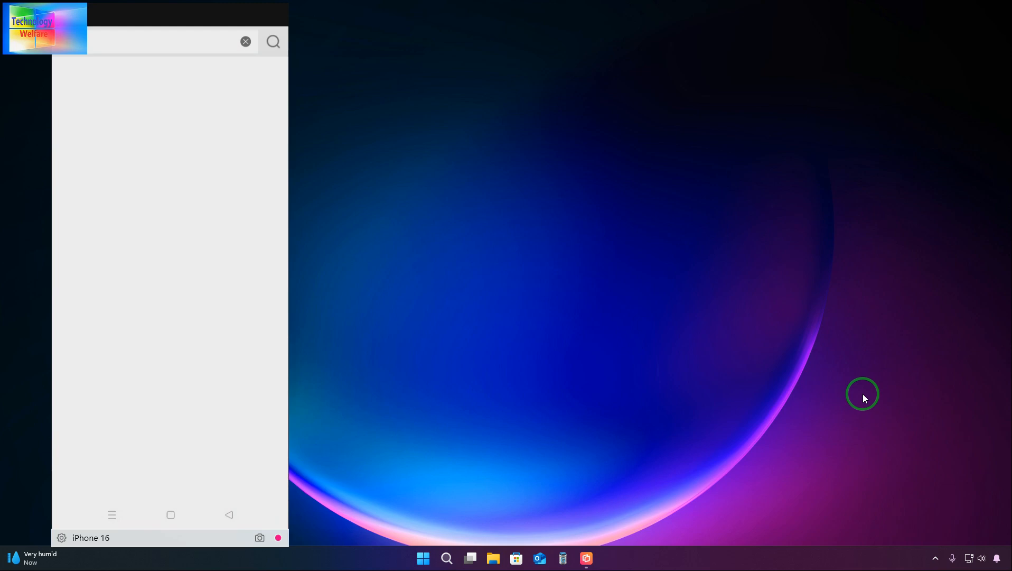
Step: Return to Dolphin via recent apps, then leave it for the home screen
click(149, 41)
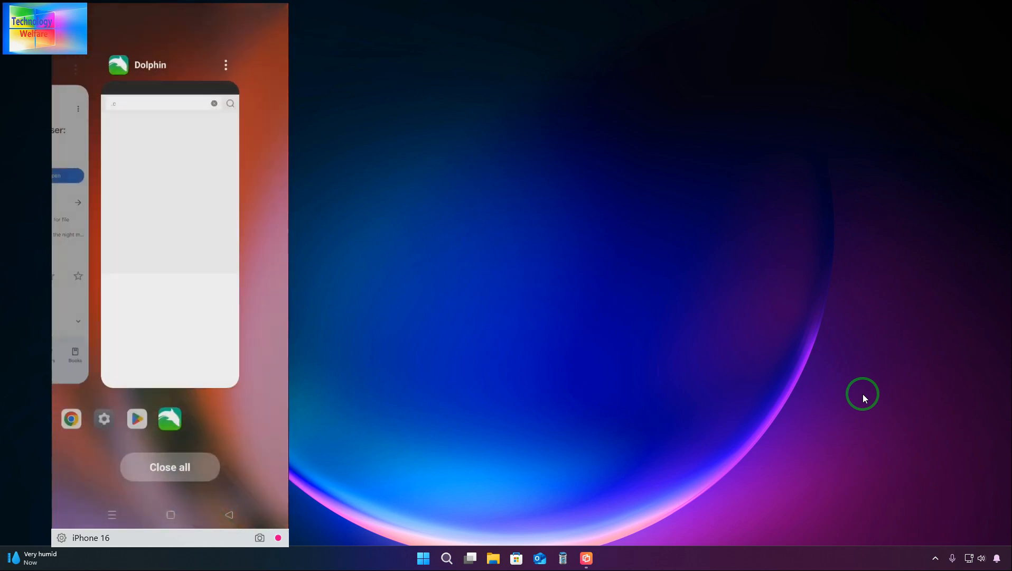
click(170, 467)
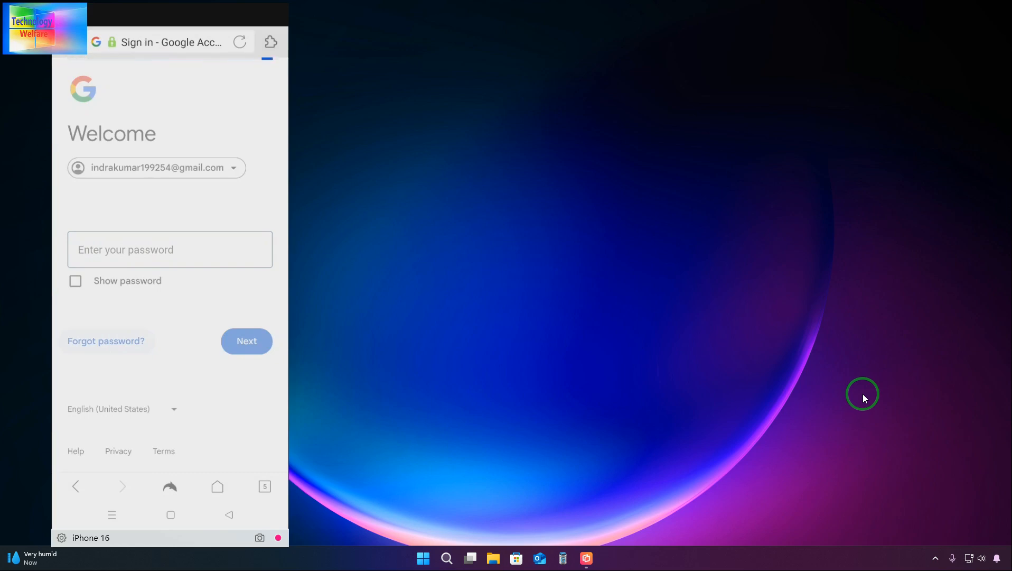
click(246, 341)
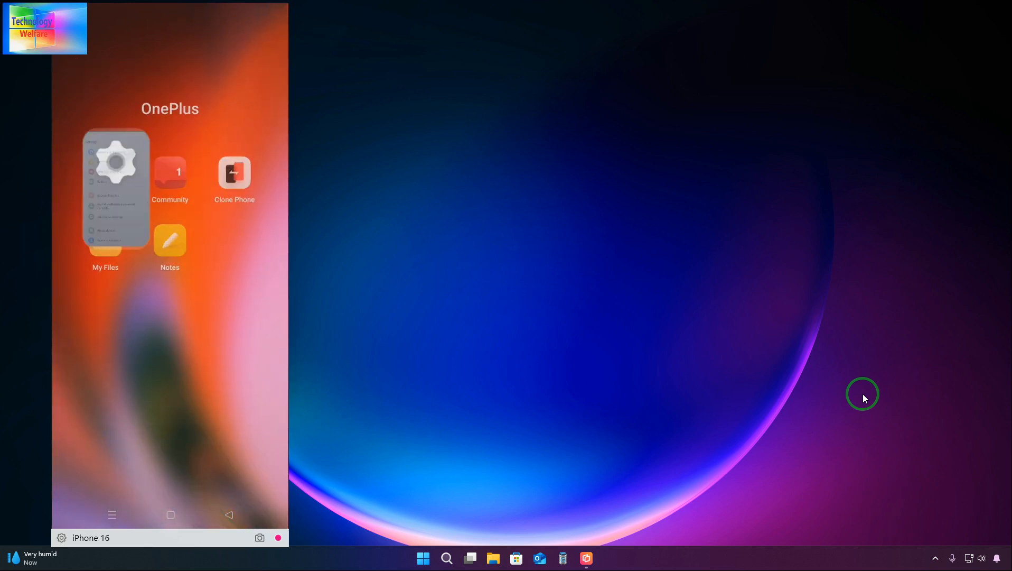
Step: In Settings reach Google services and open its Help page from the overflow menu
click(115, 160)
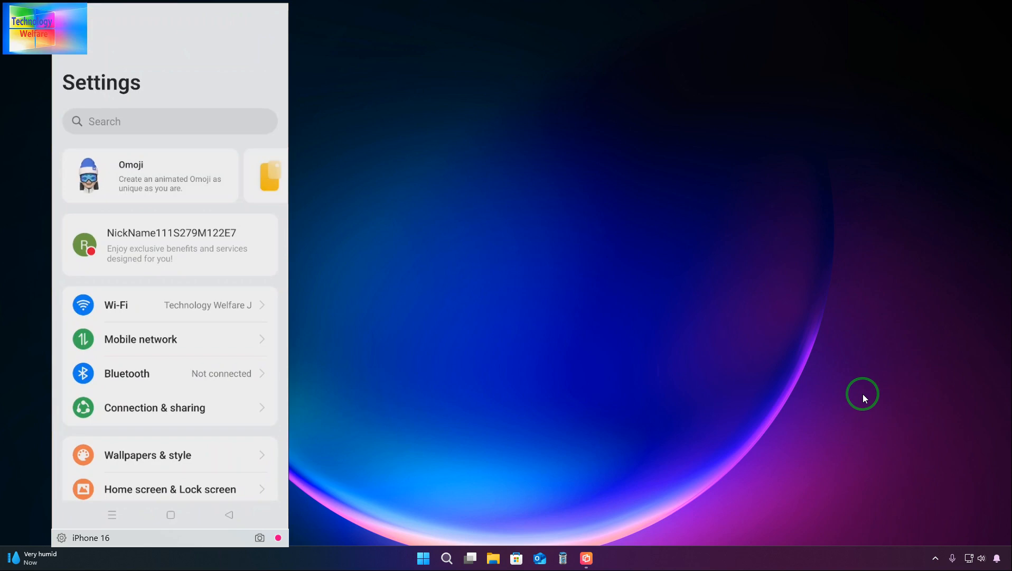
scroll(down, 3)
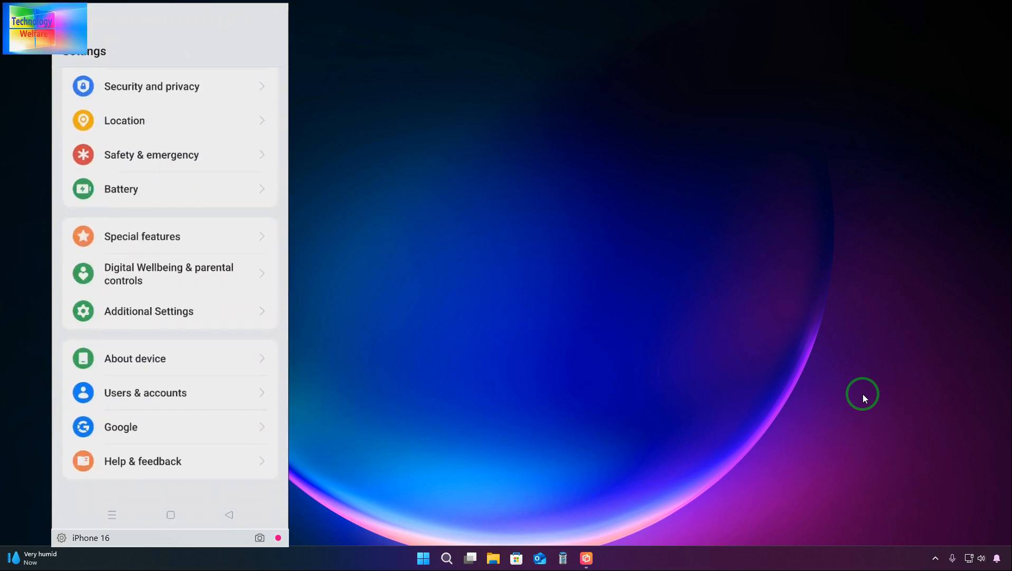
click(120, 427)
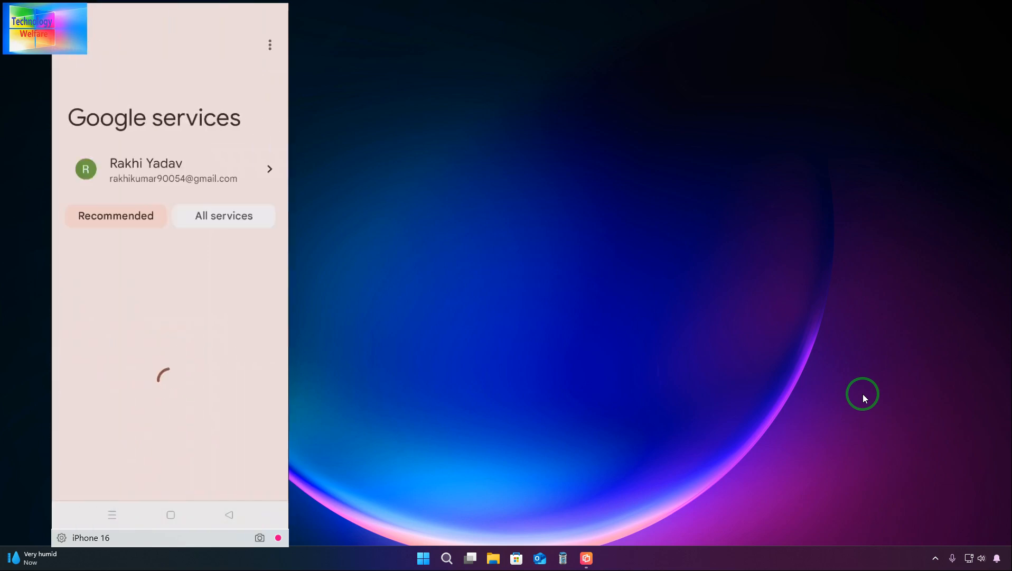
click(270, 45)
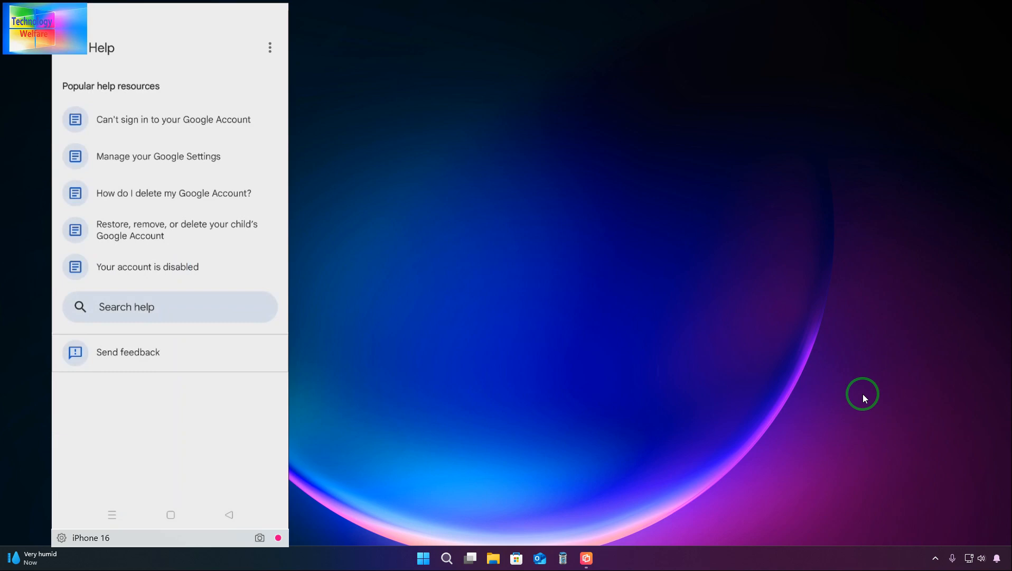
Step: Search Google Help for 'lost or stolen phone'
click(170, 306)
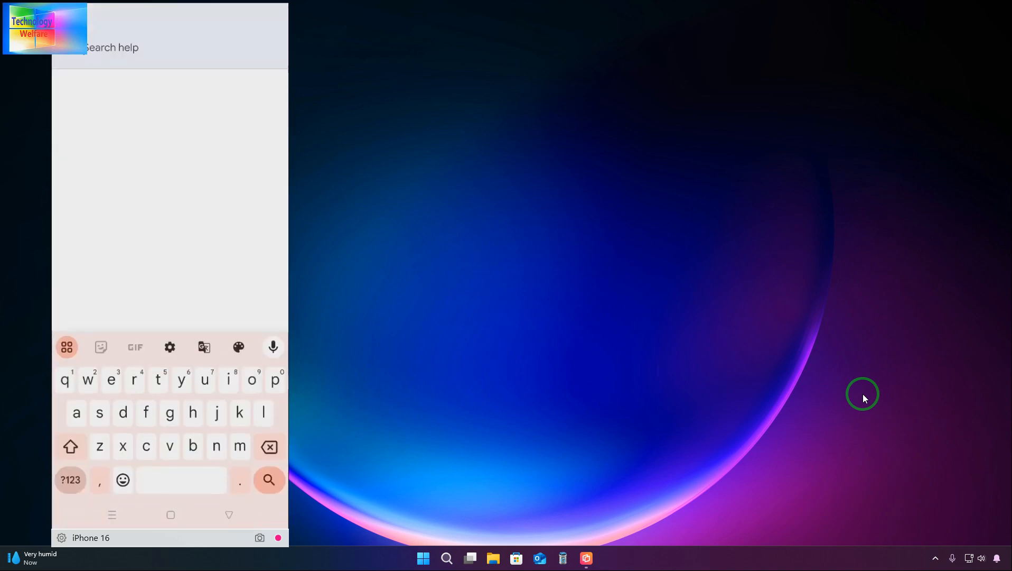
text(lo)
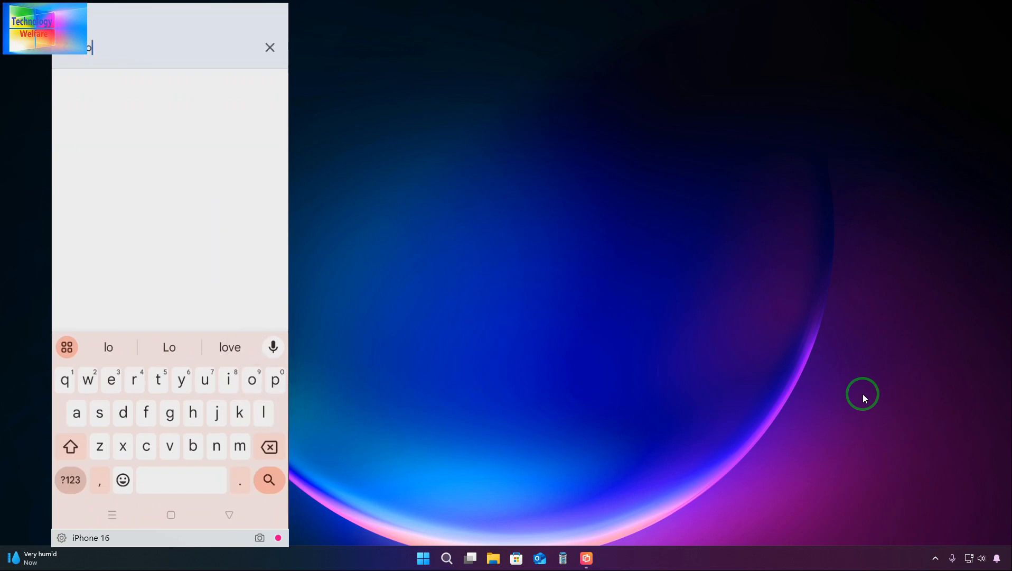
click(268, 479)
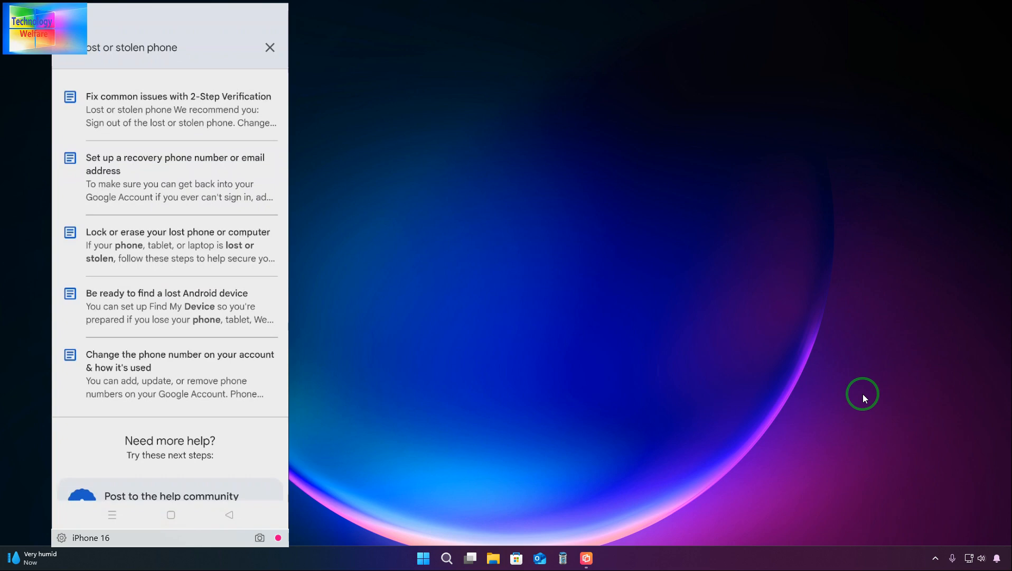
Step: From the 2-Step Verification article, follow Recover your account to the account recovery page
click(179, 109)
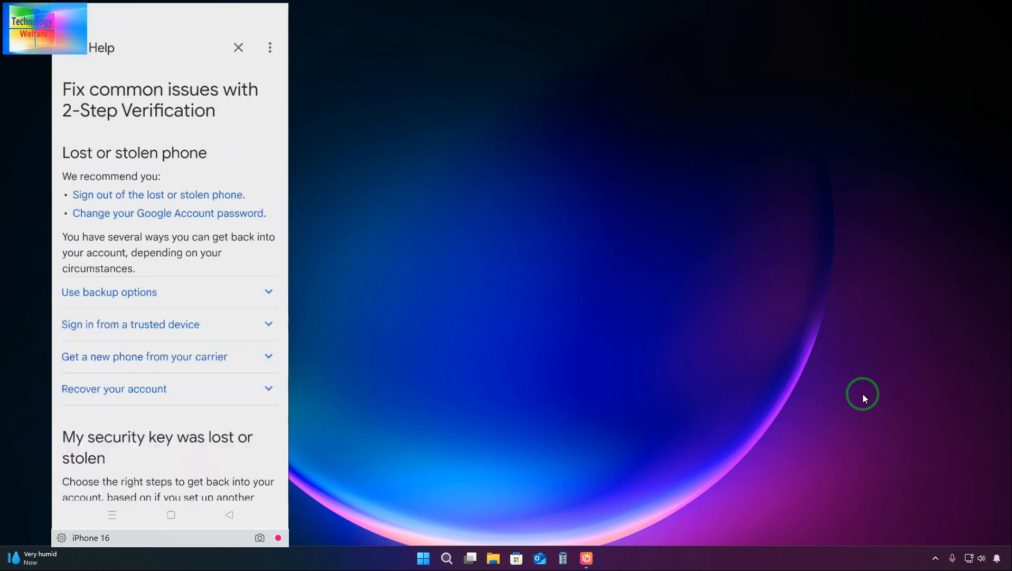
scroll(down, 3)
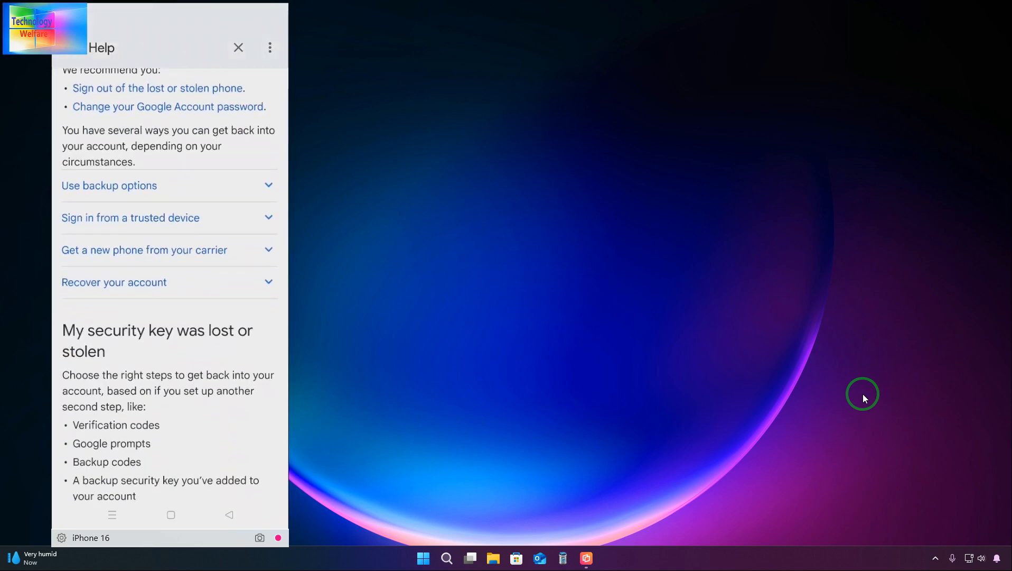
click(114, 282)
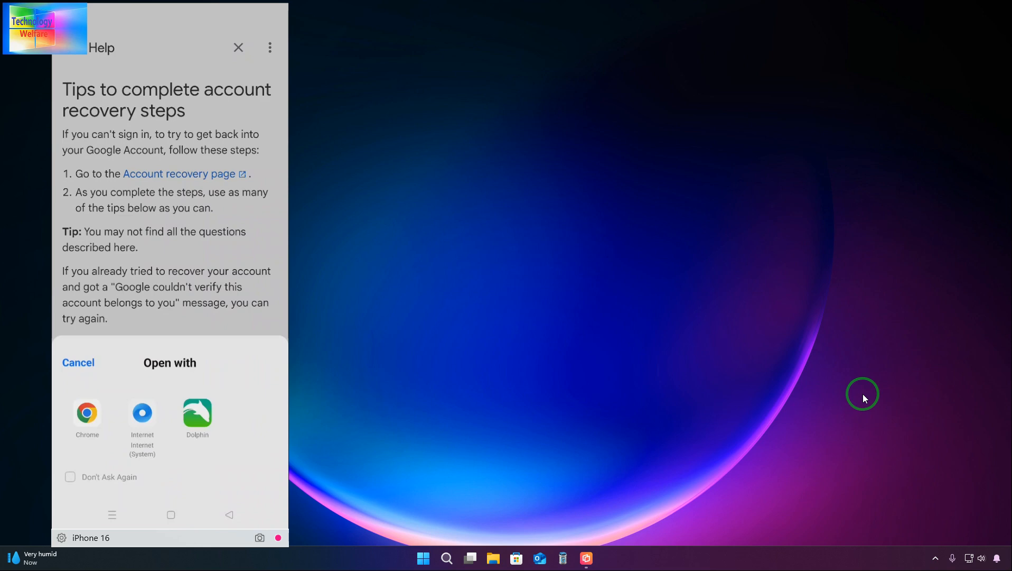
mouse_move(1004, 83)
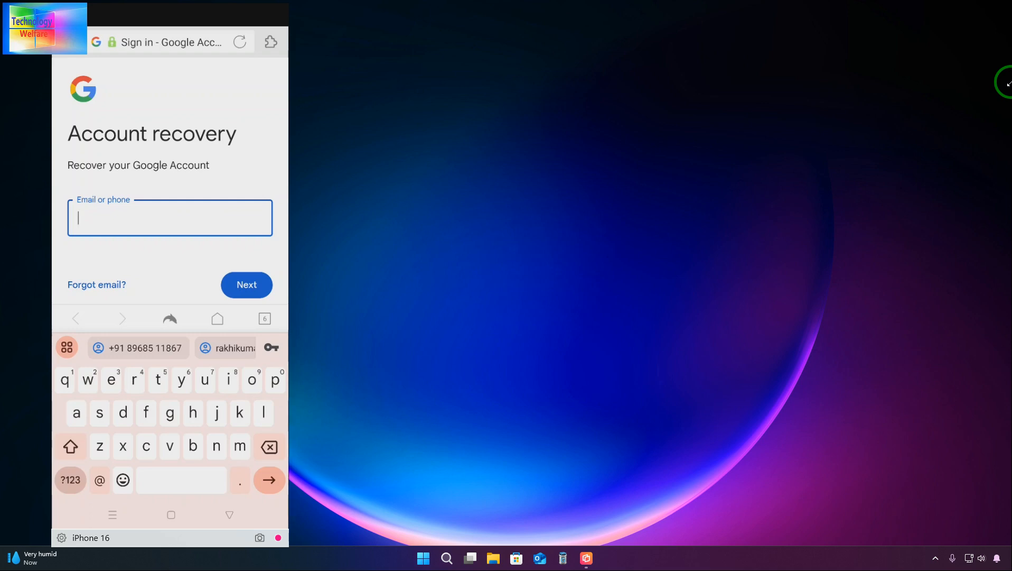
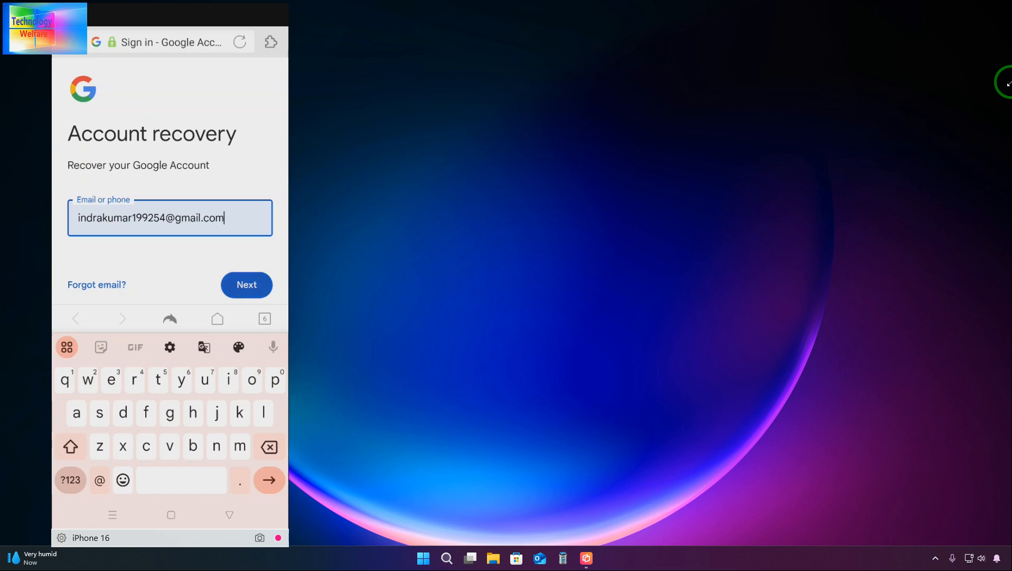
click(246, 284)
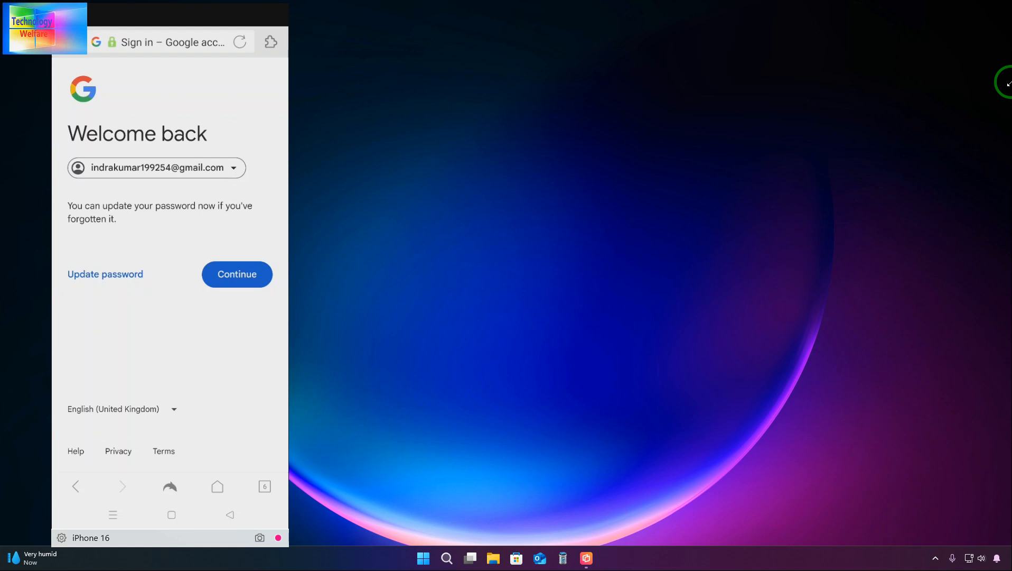
click(237, 273)
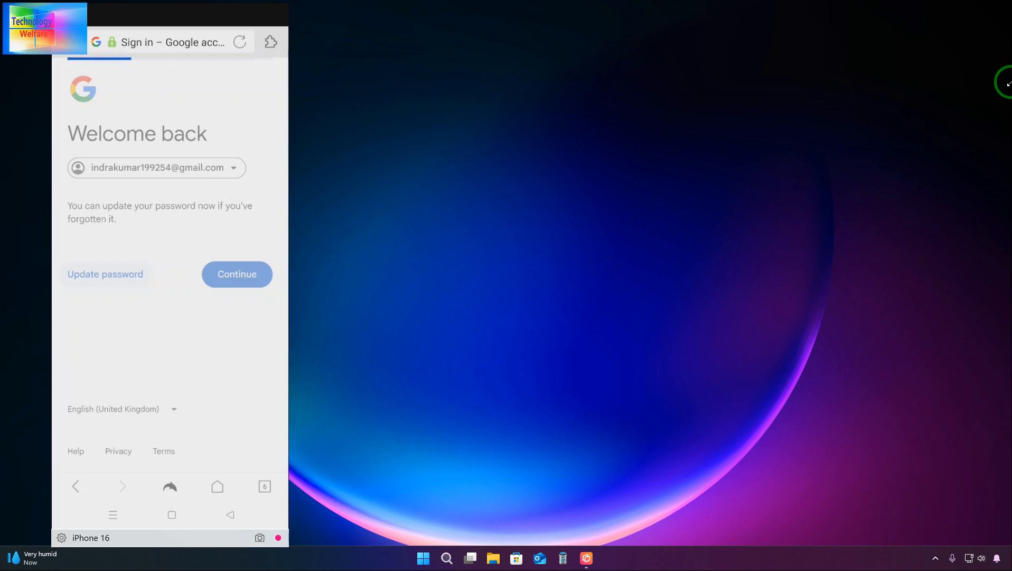
Step: Focus the Create password field and reveal the Confirm and Save password controls below
click(104, 274)
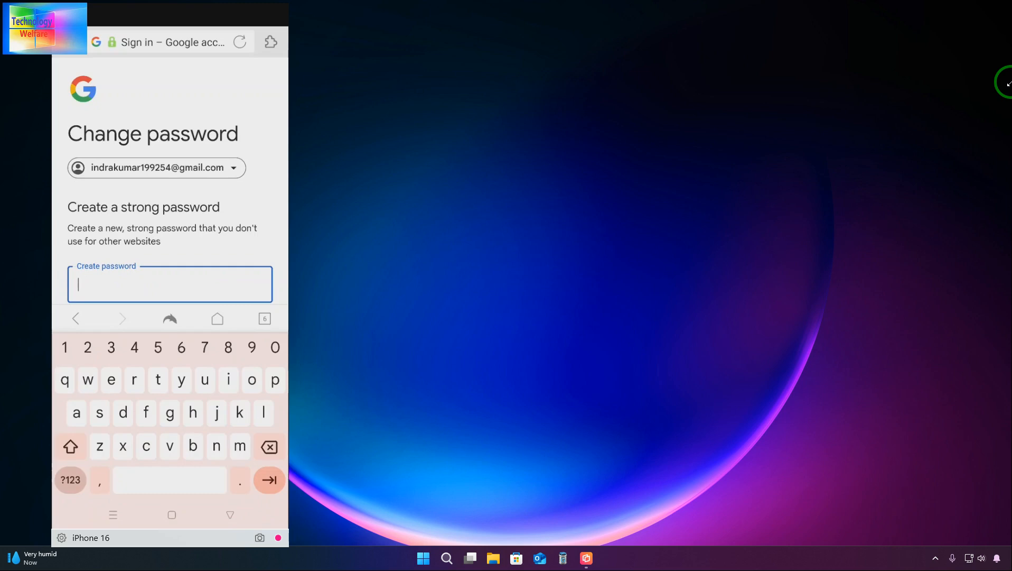
scroll(down, 3)
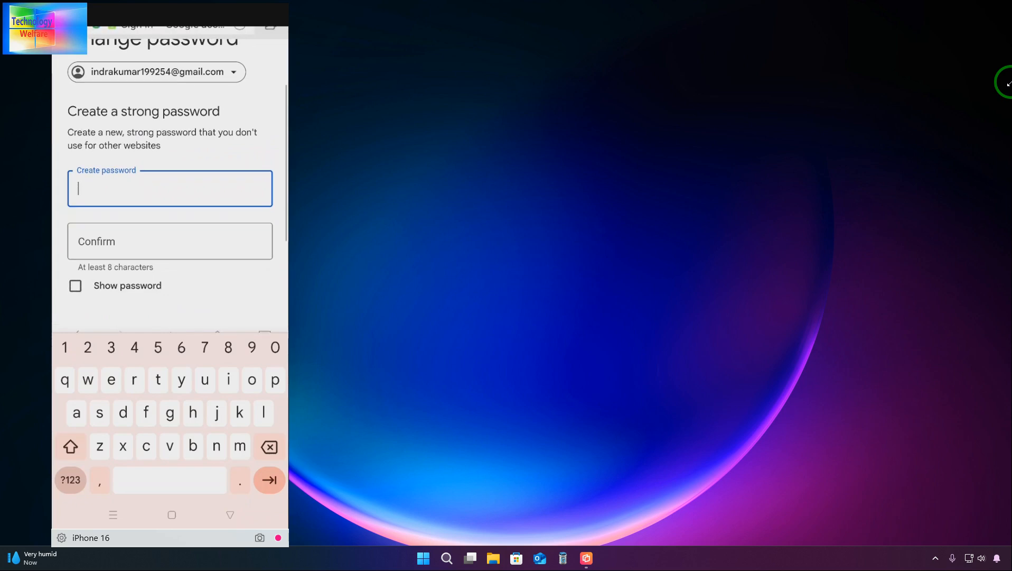
scroll(down, 3)
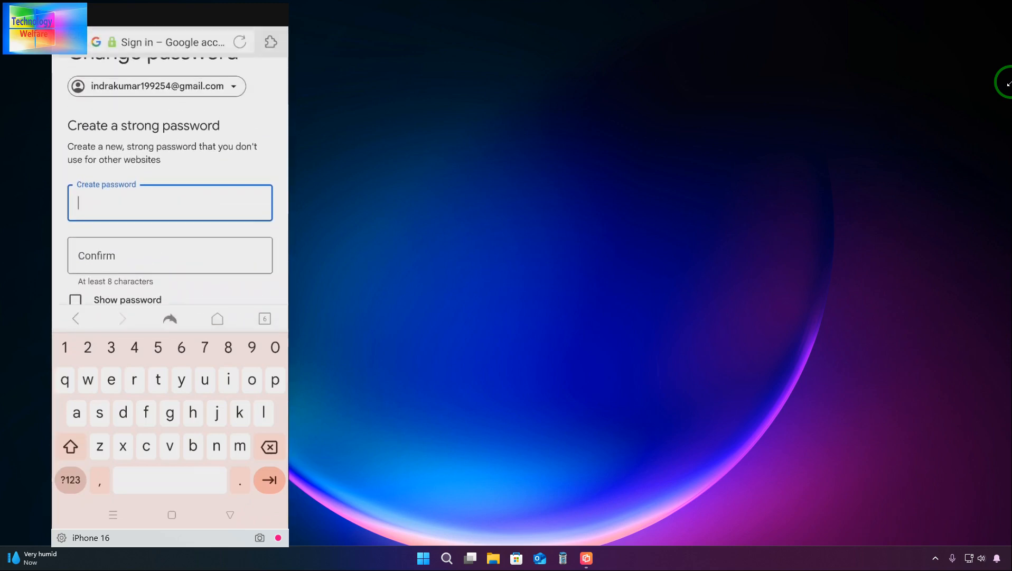
scroll(down, 3)
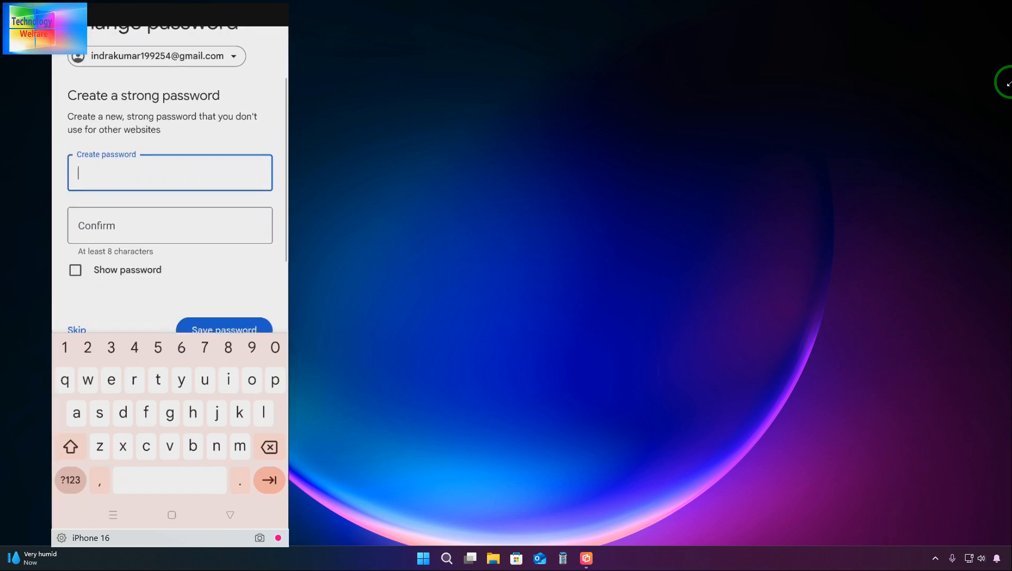
scroll(down, 3)
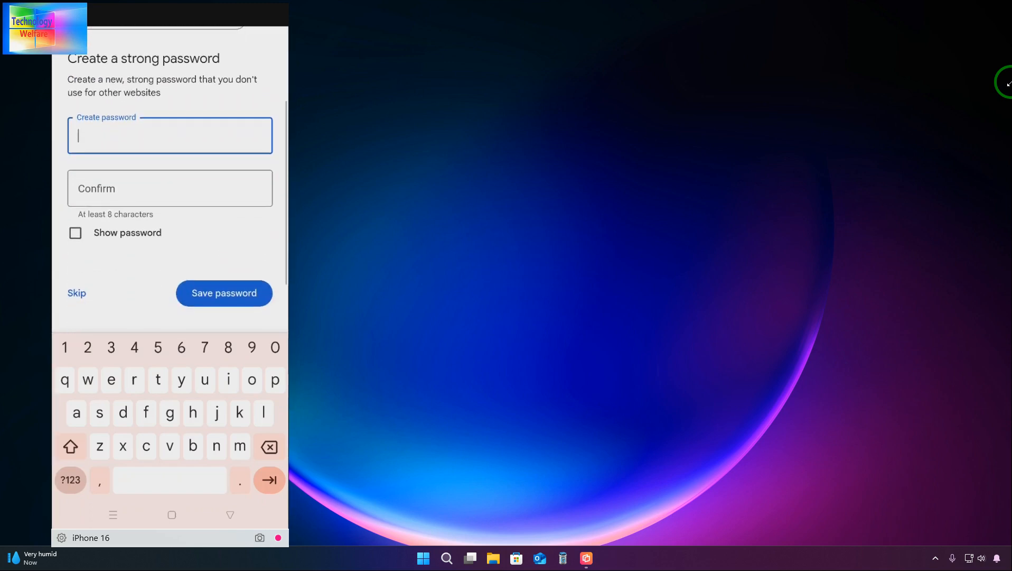